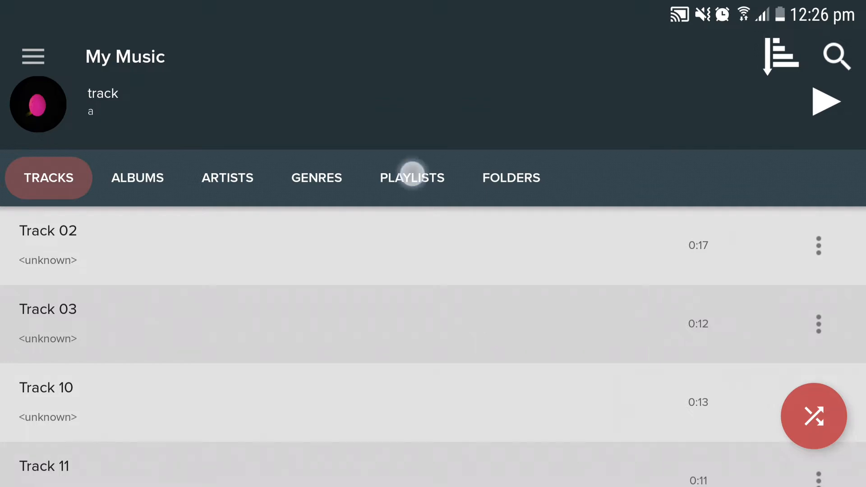
Show the Playlists tab with Recently Added, Most Played, Recently Played, Pi Favourites and tracks.
{"action": "left_click", "coordinate": [411, 177]}
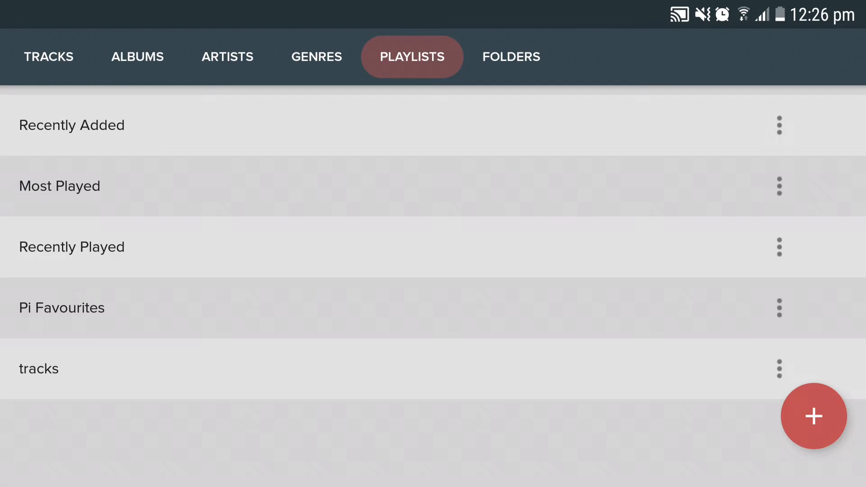
{"action": "left_click", "coordinate": [779, 125]}
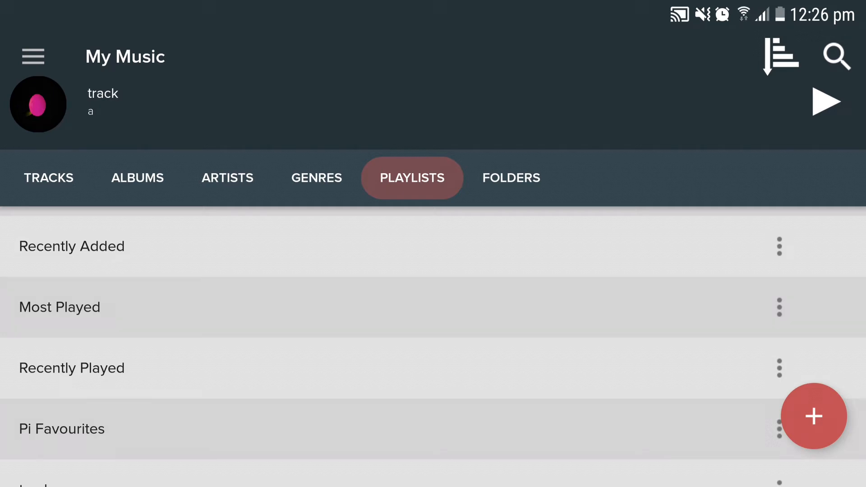
Open Backup Playlists Now from the Settings Playlists section, offering the tracks playlist.
{"action": "left_click", "coordinate": [33, 56]}
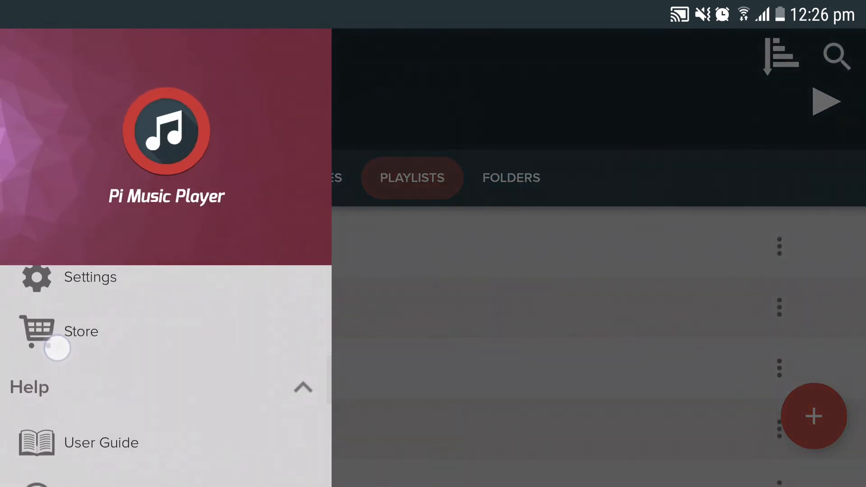
{"action": "left_click", "coordinate": [91, 277]}
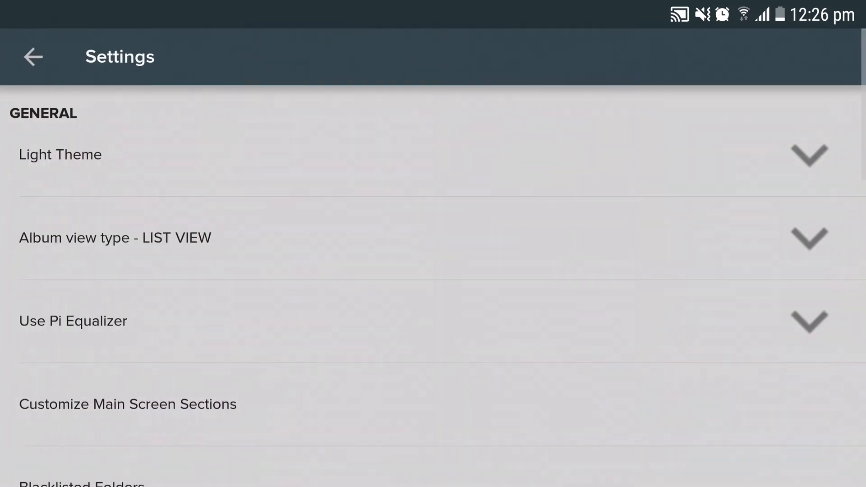
{"action": "scroll", "scroll_direction": "down", "scroll_amount": 3}
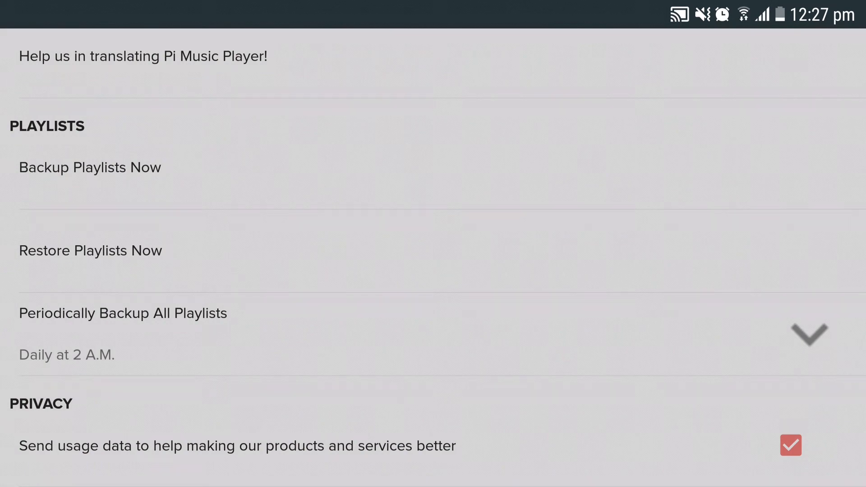
{"action": "left_click", "coordinate": [90, 167]}
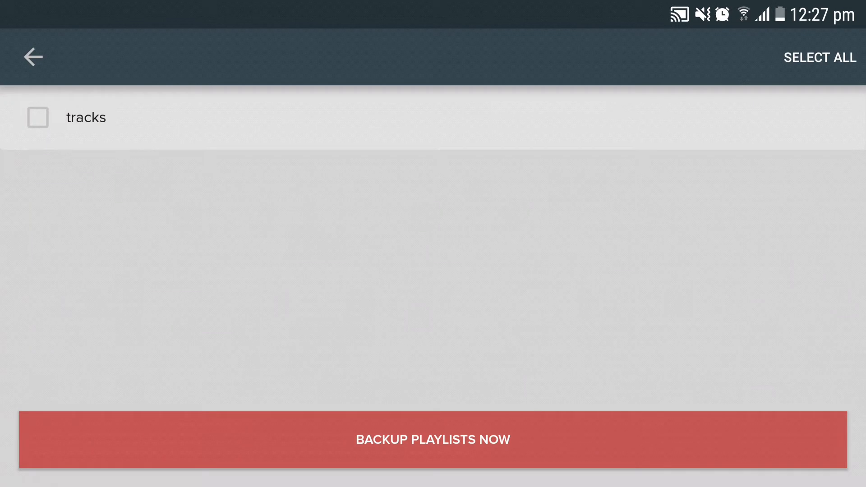
Back up the playlists and return to the Settings playlist options.
{"action": "left_click", "coordinate": [37, 118]}
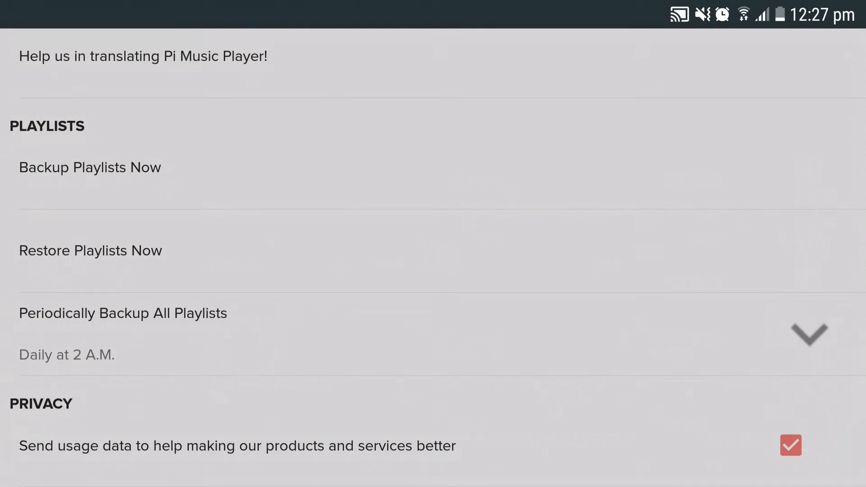
Restore the playlists from backup, then view the periodic backup schedule choices.
{"action": "left_click", "coordinate": [91, 250]}
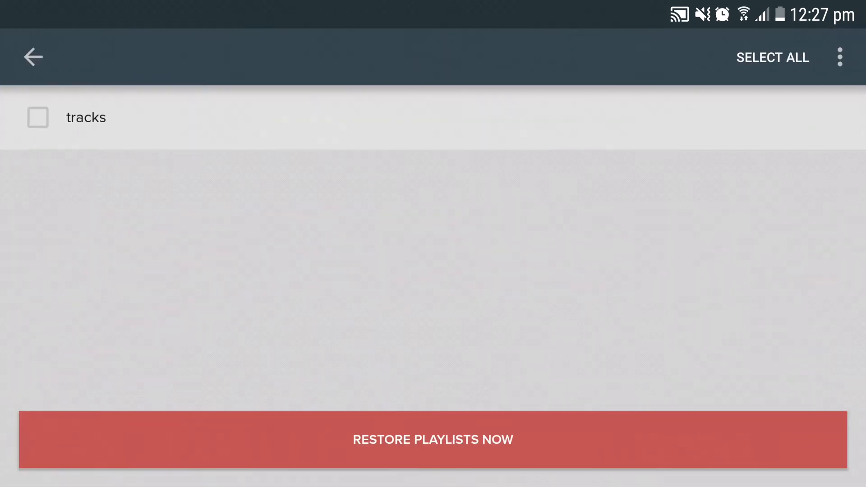
{"action": "left_click", "coordinate": [37, 117]}
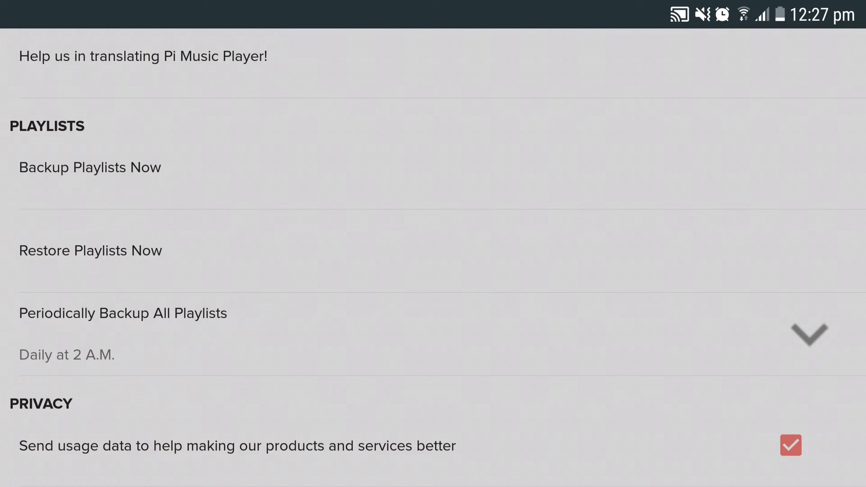
{"action": "left_click", "coordinate": [123, 313]}
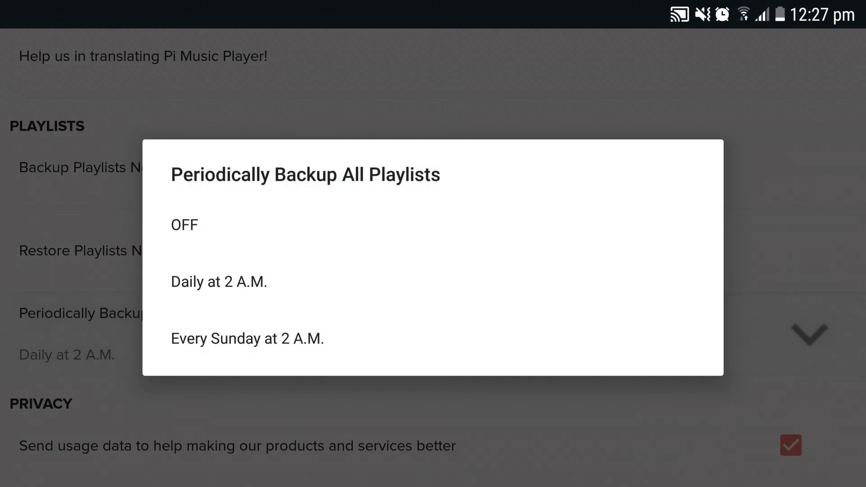